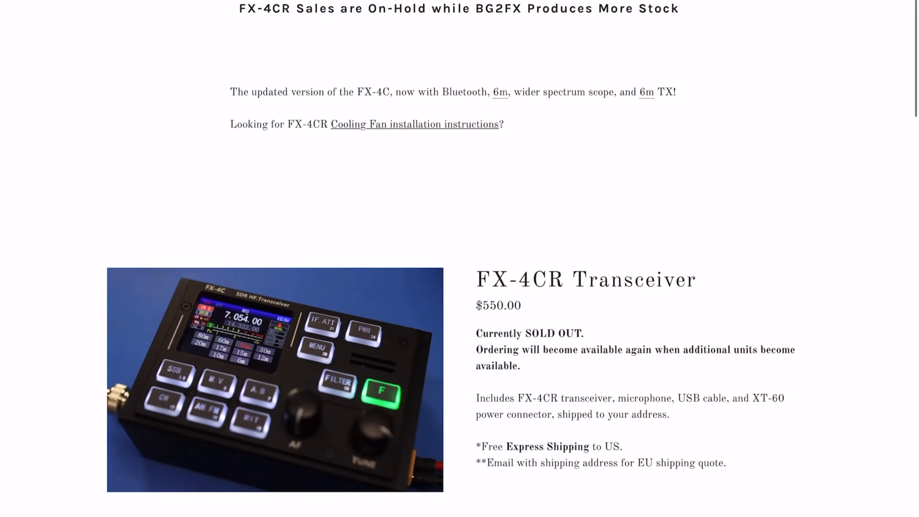
# From the README's Releases section, bring up the Version2 release of the FX-4CR-V2 firmware.
pyautogui.scroll(-3)
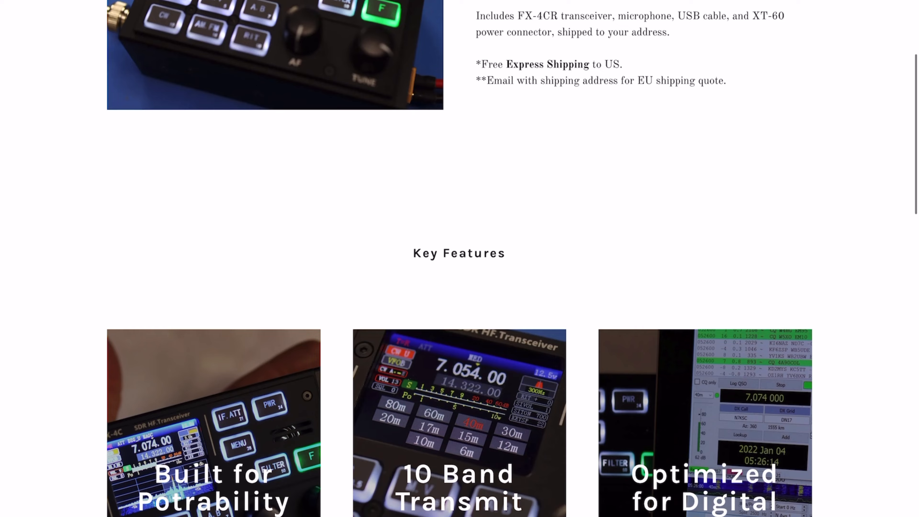
pyautogui.scroll(-3)
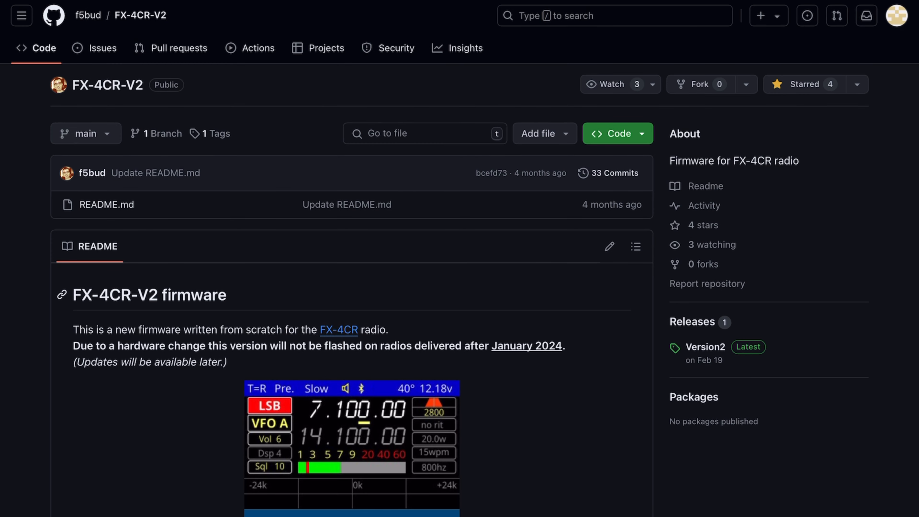
pyautogui.scroll(-3)
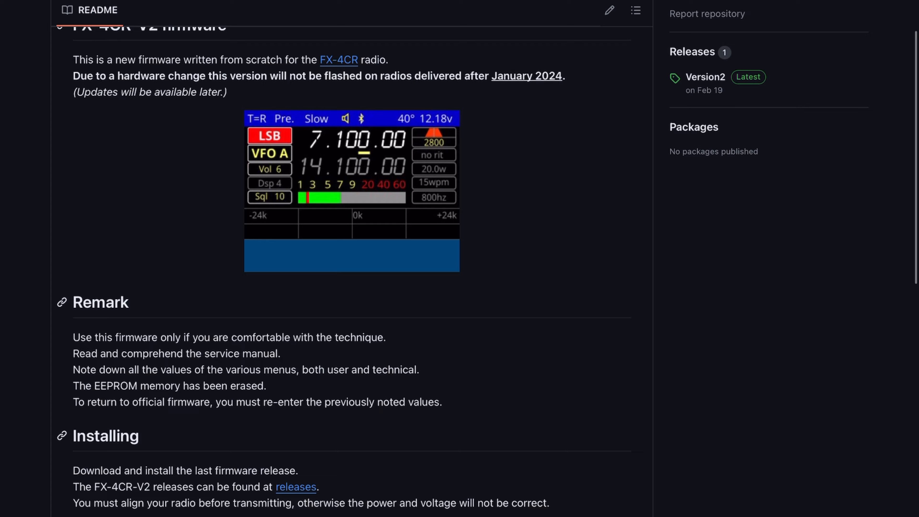
pyautogui.click(706, 78)
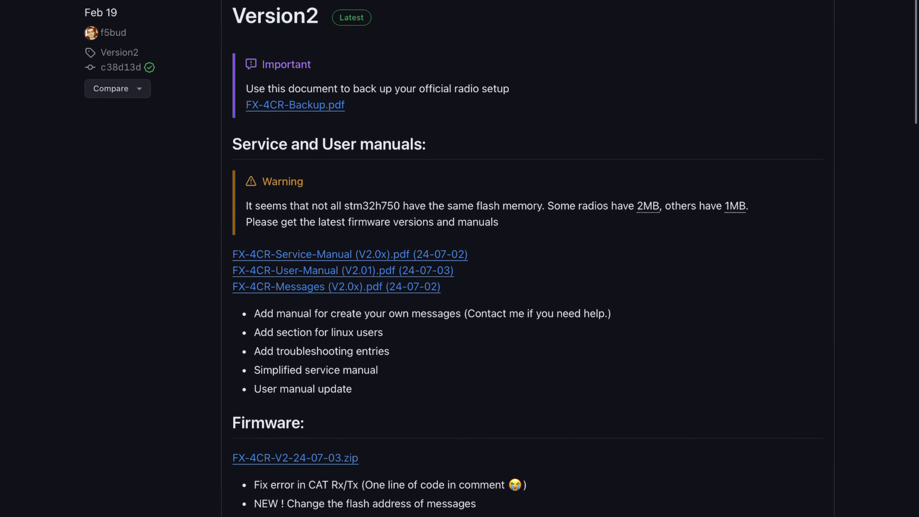
# Scroll through the Version2 release notes to review the firmware changes.
pyautogui.scroll(-3)
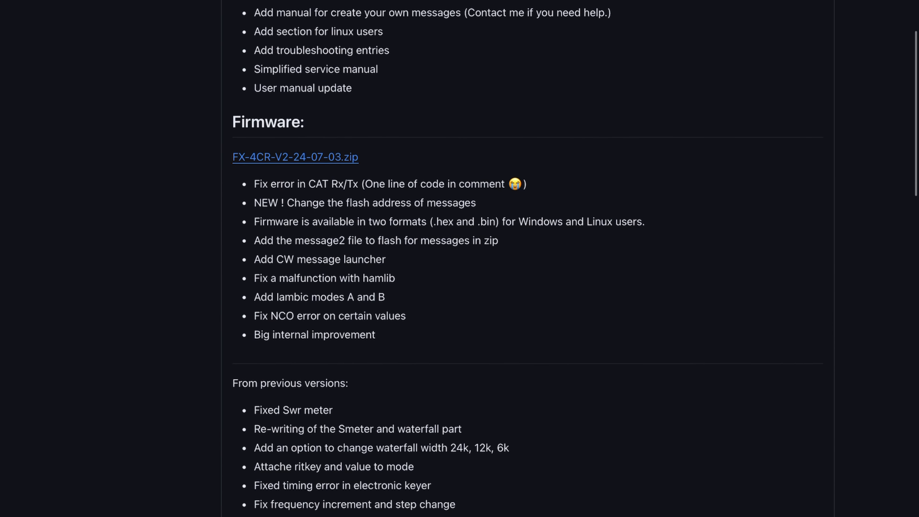
pyautogui.scroll(-3)
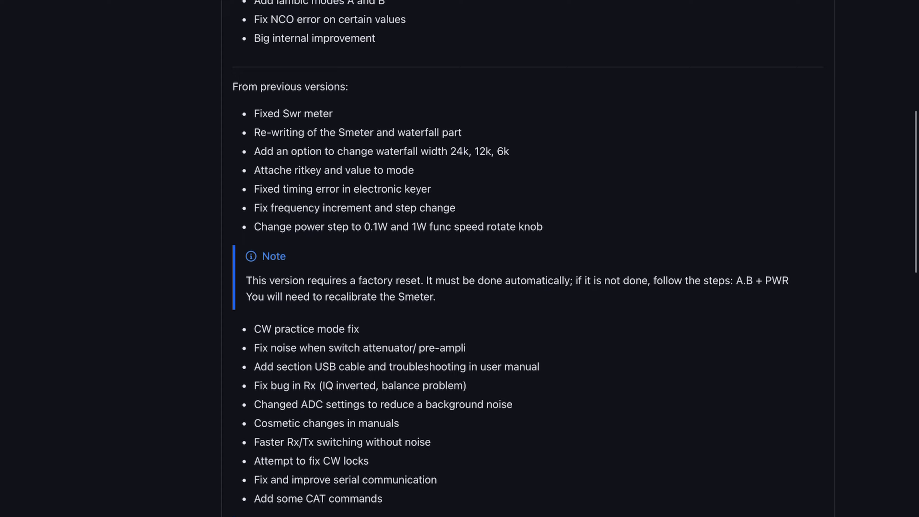
pyautogui.scroll(-3)
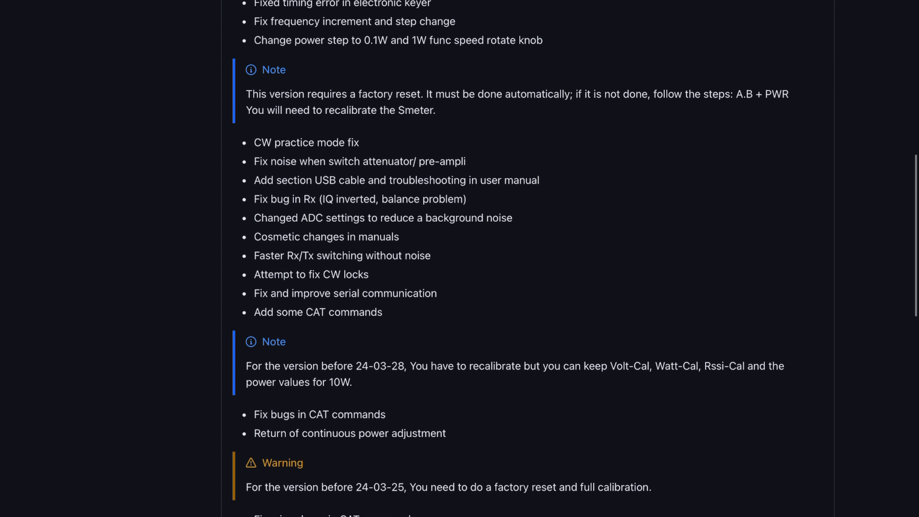
pyautogui.scroll(-3)
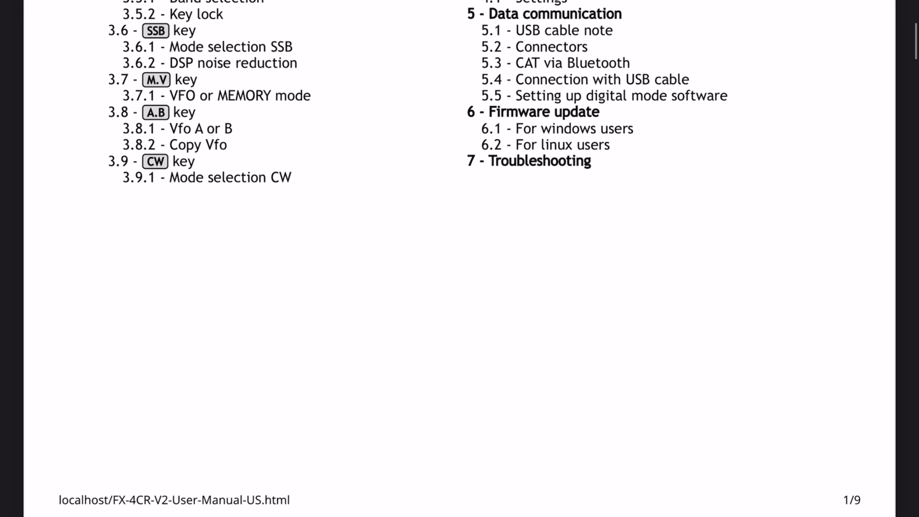
pyautogui.scroll(-3)
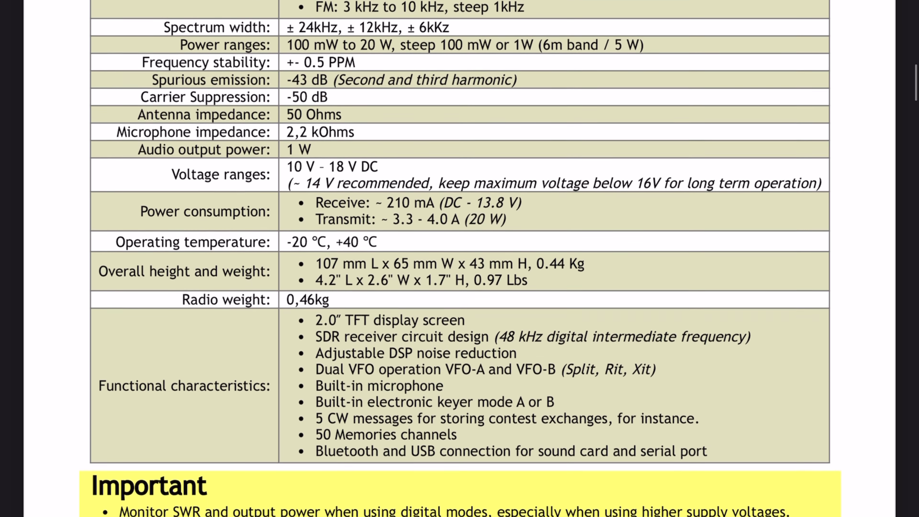
pyautogui.scroll(-3)
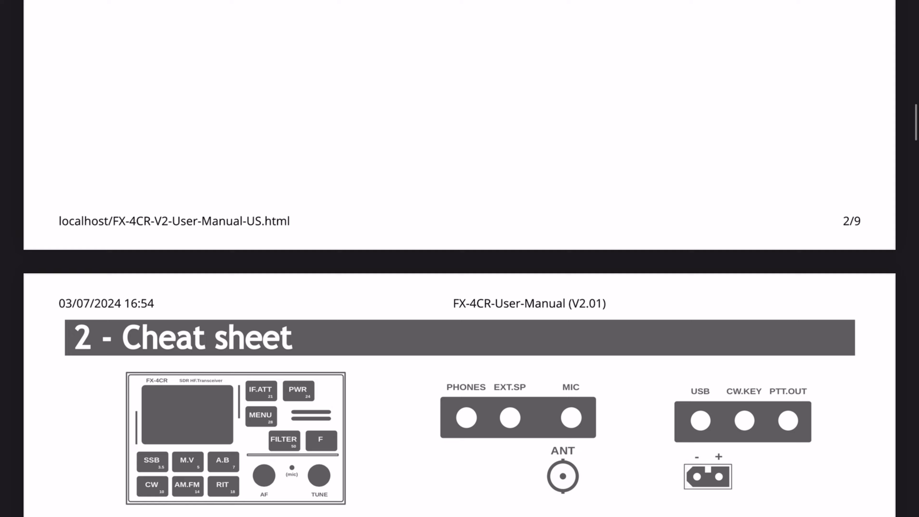
pyautogui.scroll(-3)
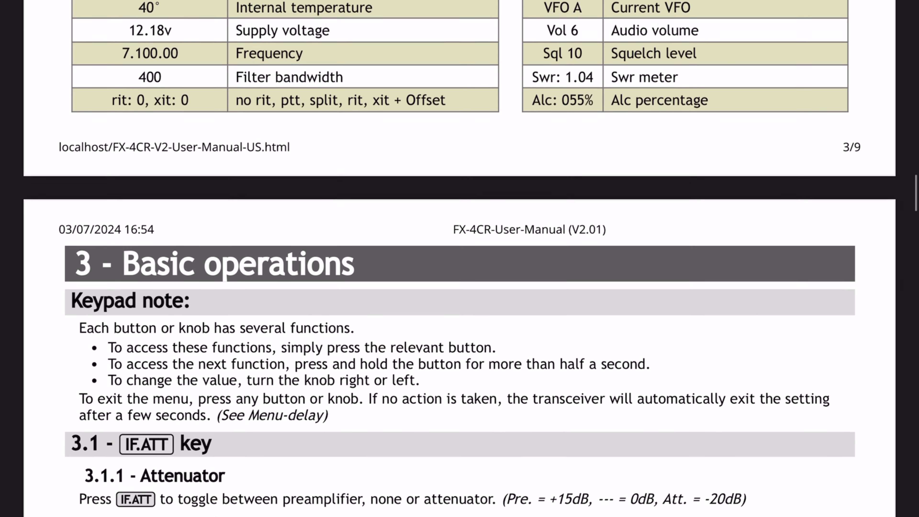
pyautogui.scroll(-3)
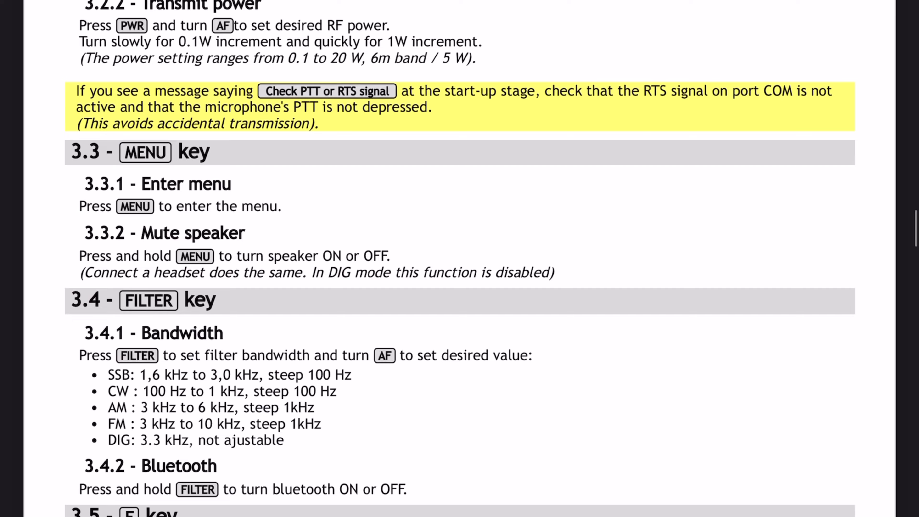
pyautogui.scroll(-3)
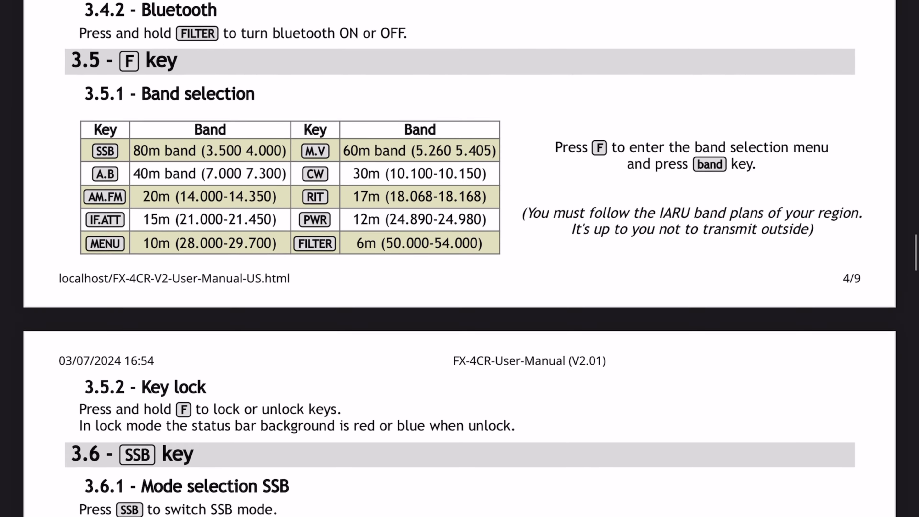
pyautogui.scroll(-3)
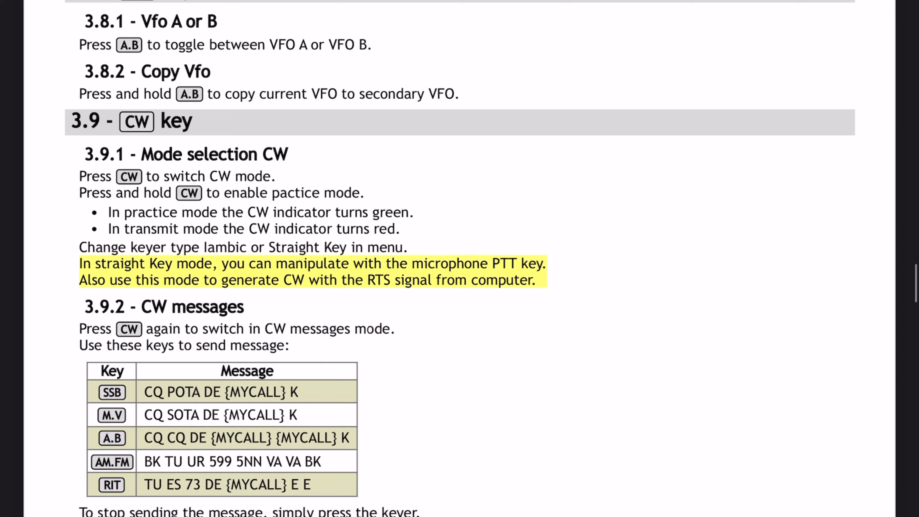
pyautogui.scroll(-3)
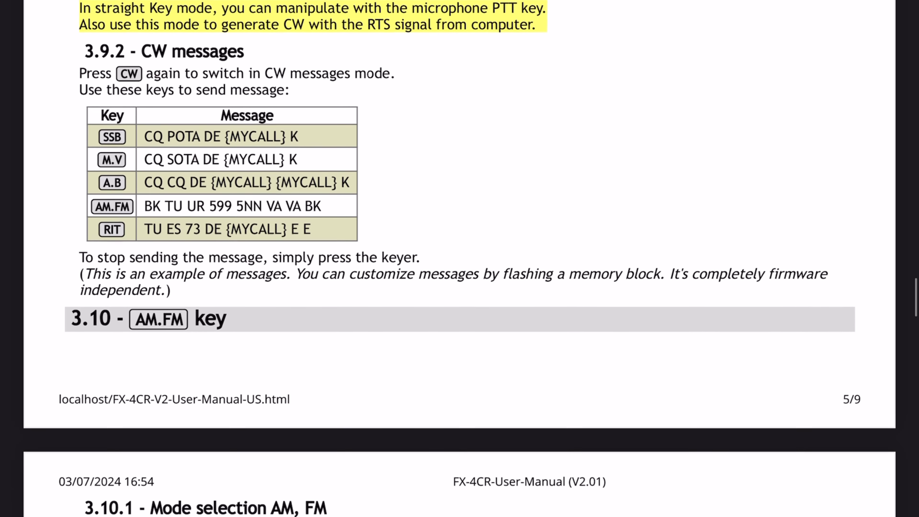
pyautogui.scroll(-3)
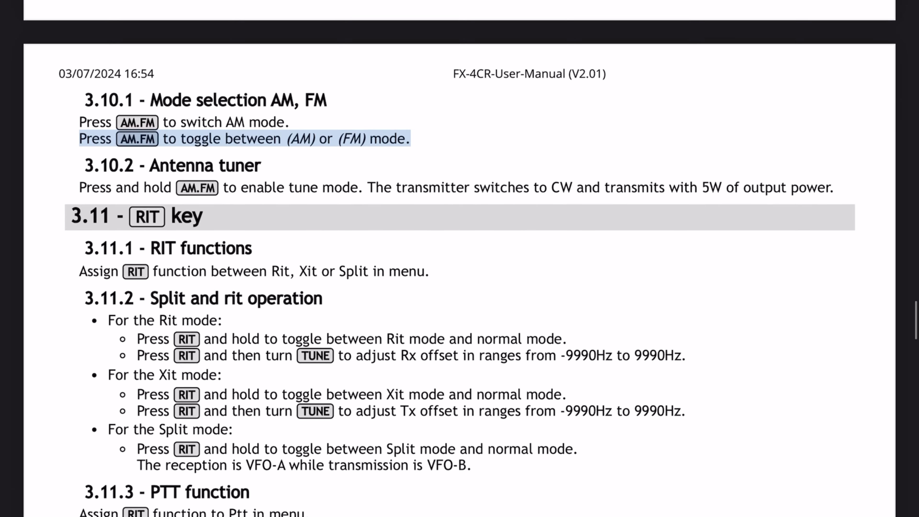
pyautogui.scroll(-3)
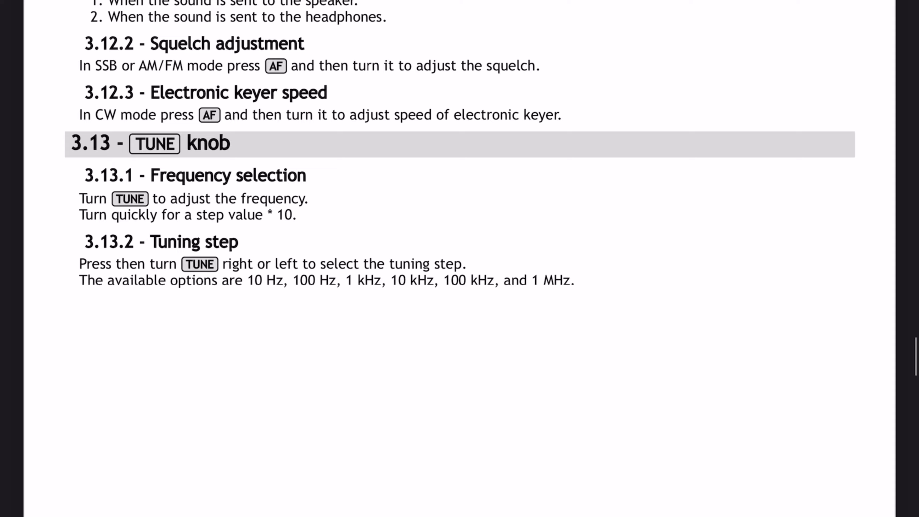
pyautogui.scroll(-3)
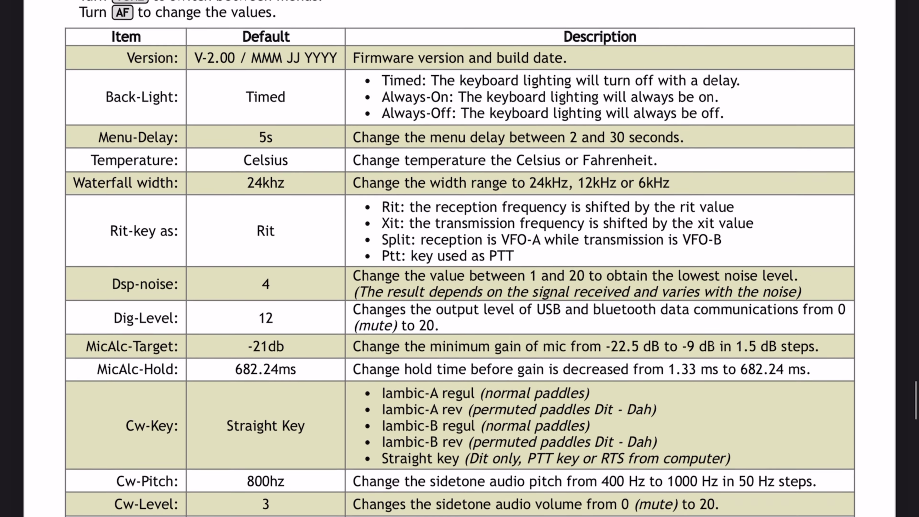